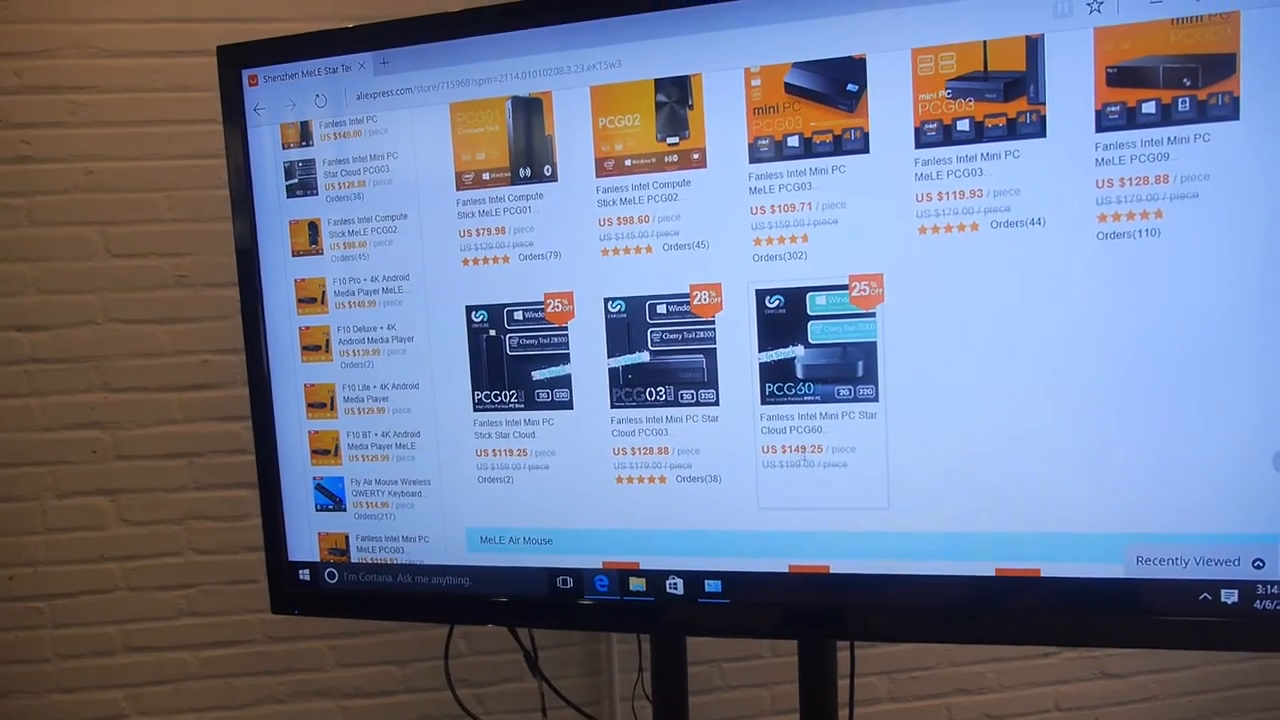
# Step: Open the MeLE Star Cloud PCG60 fanless mini PC listing in a second tab
pyautogui.rightClick(790, 440)
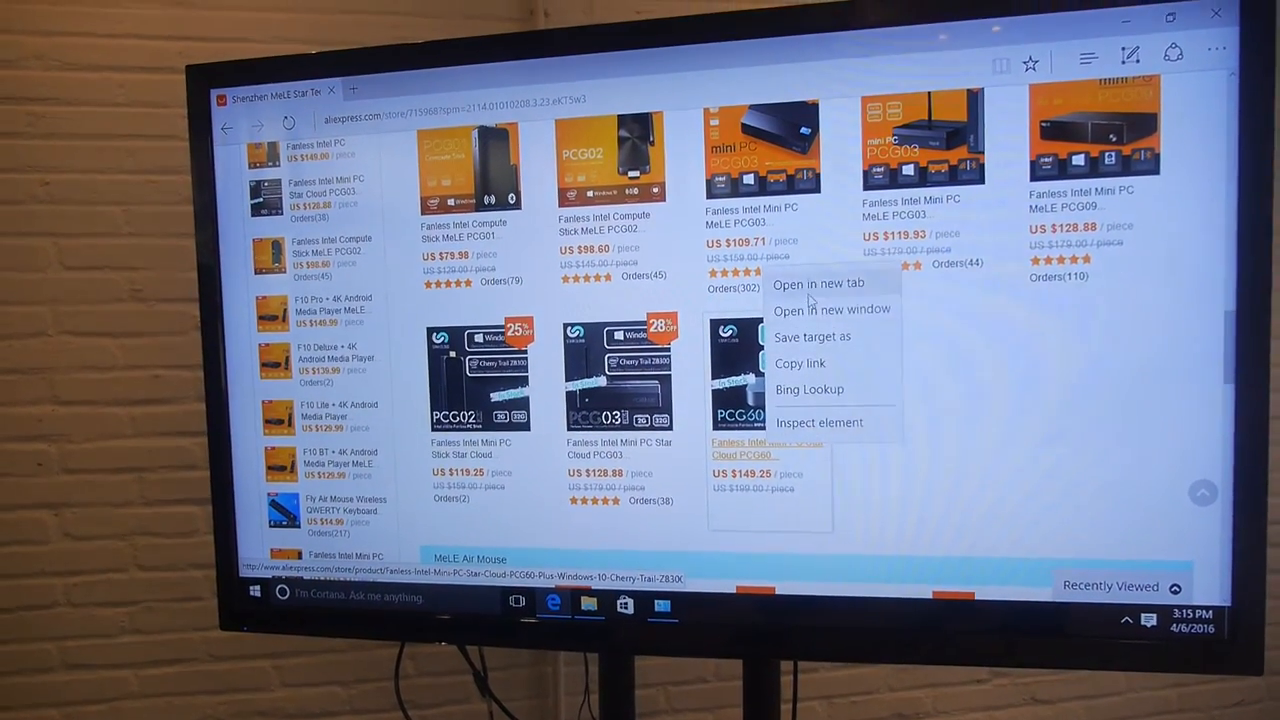
pyautogui.click(818, 283)
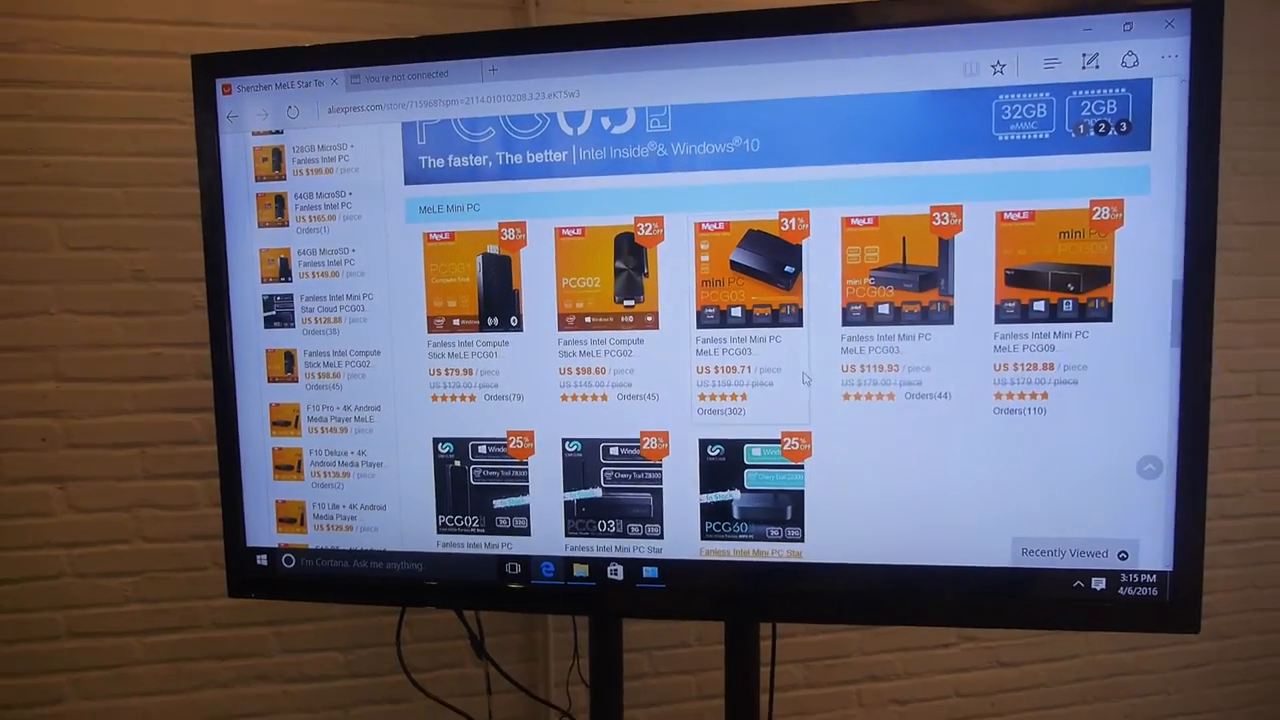